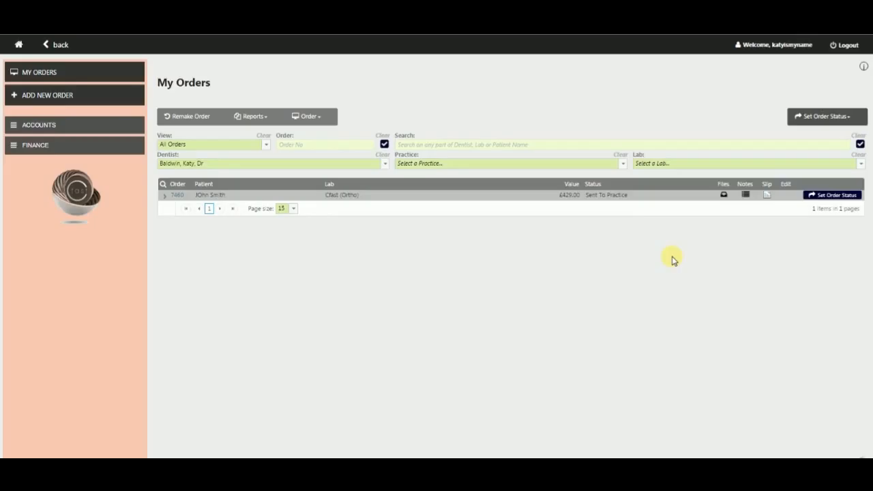
pyautogui.moveTo(644, 191)
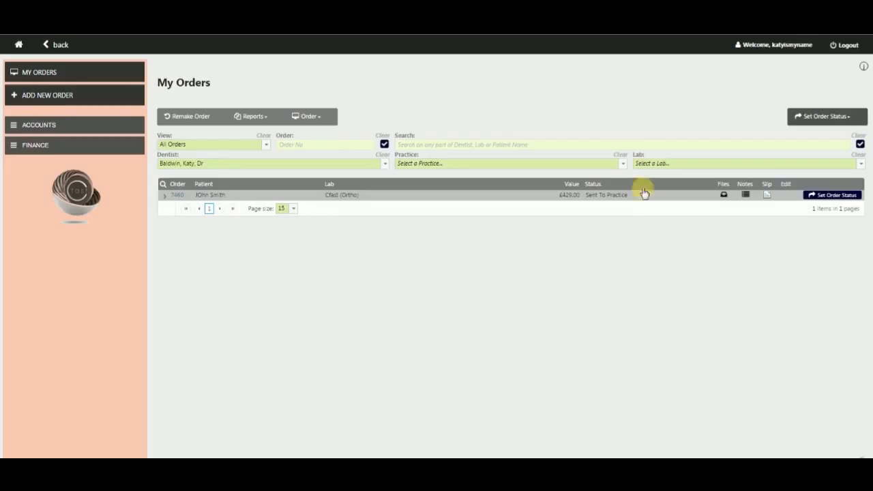
# Expand order 7460, preview its new_file.stl 3D arch model, and return to the details
pyautogui.click(212, 145)
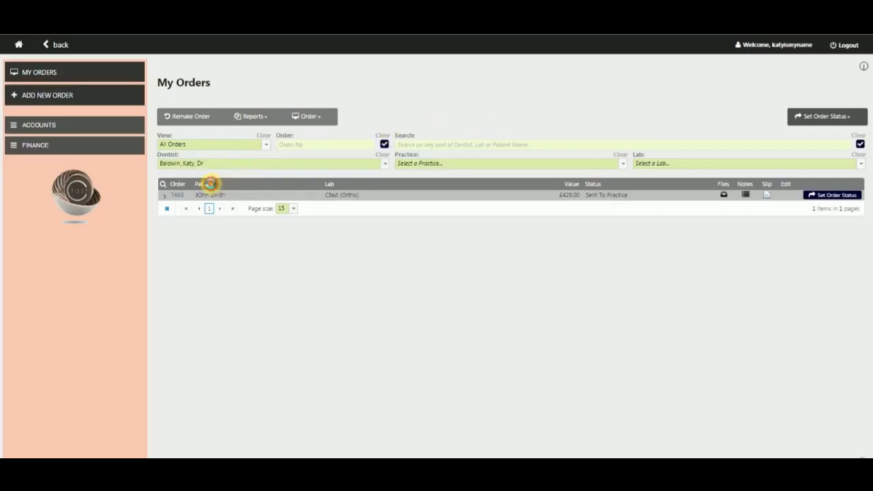
pyautogui.click(205, 183)
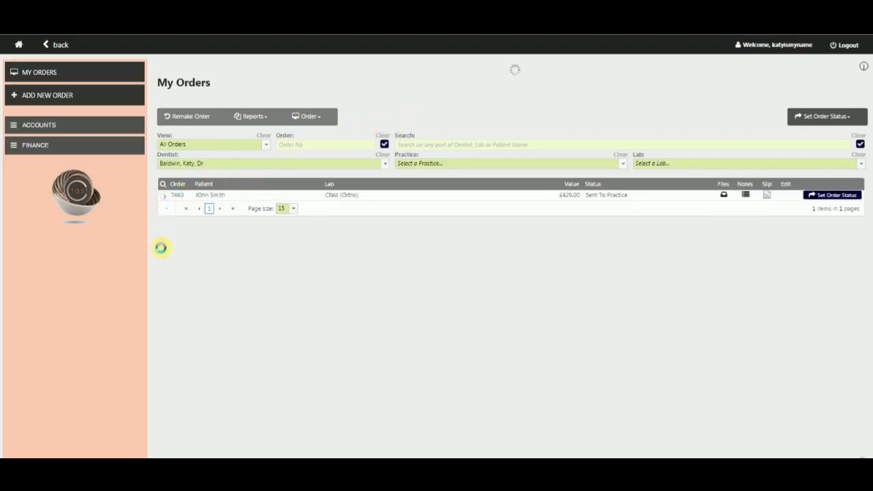
pyautogui.click(164, 195)
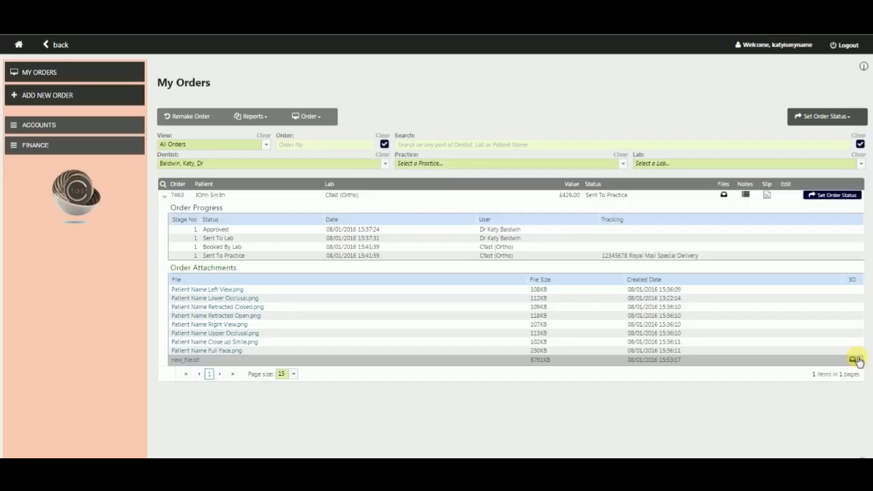
pyautogui.click(851, 360)
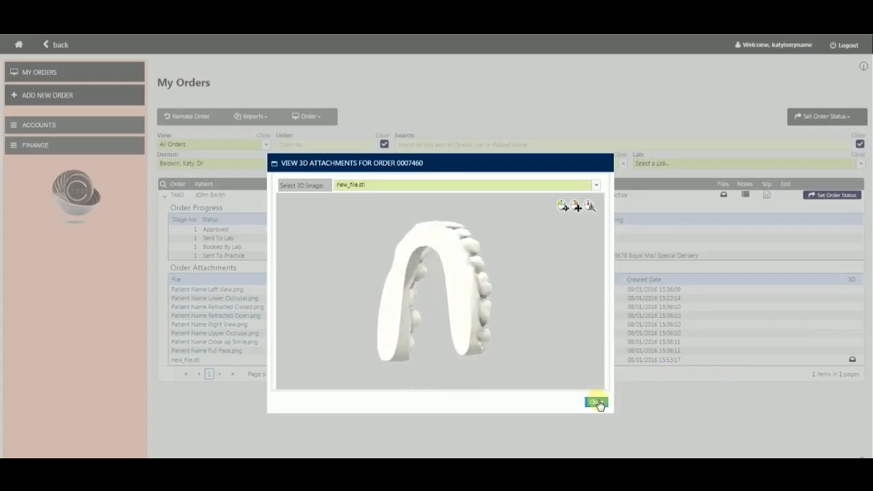
pyautogui.click(594, 401)
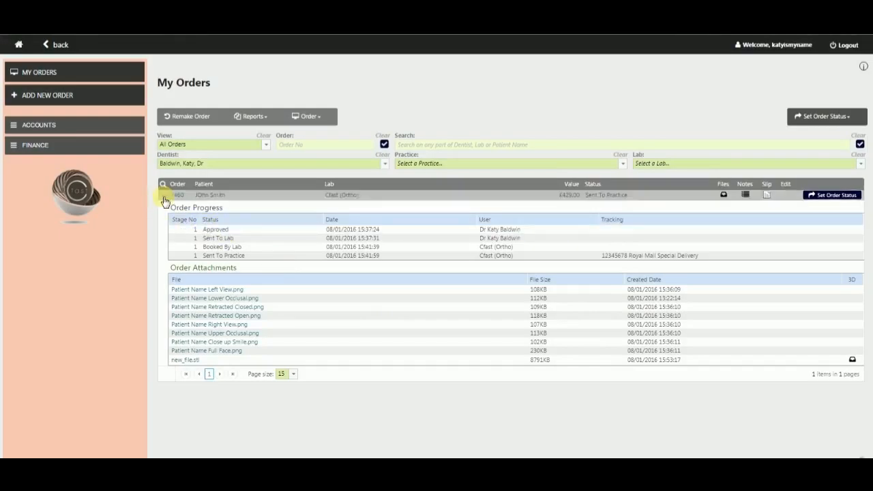
# Collapse order 7460 and set its status to Received By Practice
pyautogui.click(164, 194)
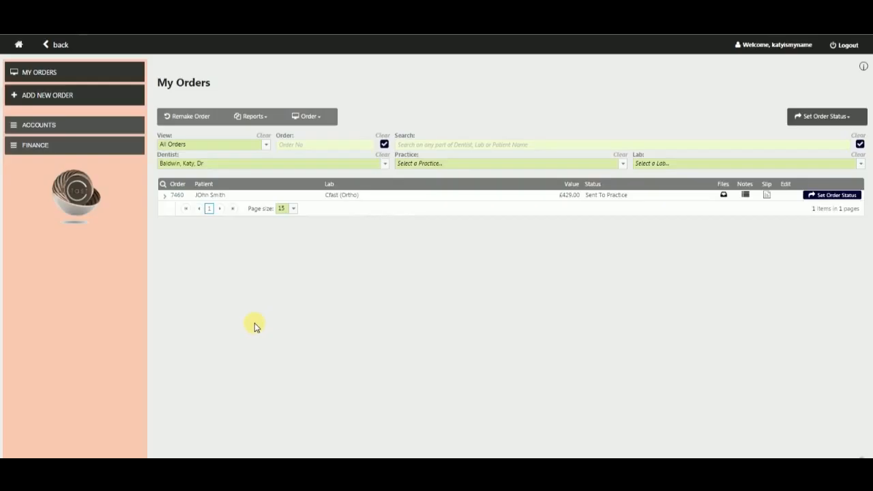
pyautogui.moveTo(482, 272)
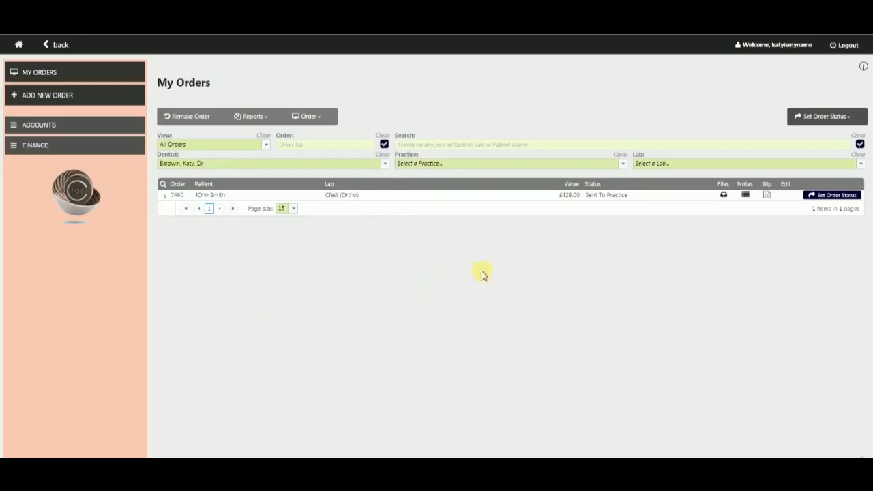
pyautogui.moveTo(641, 205)
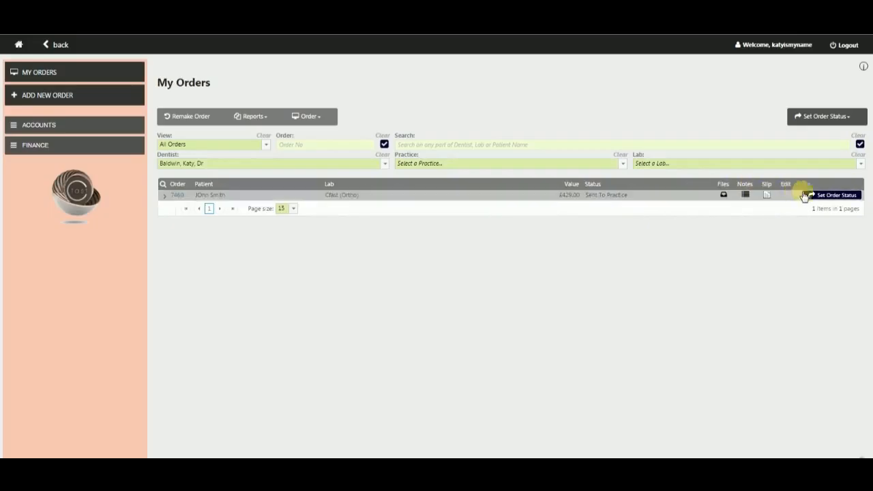
pyautogui.click(838, 195)
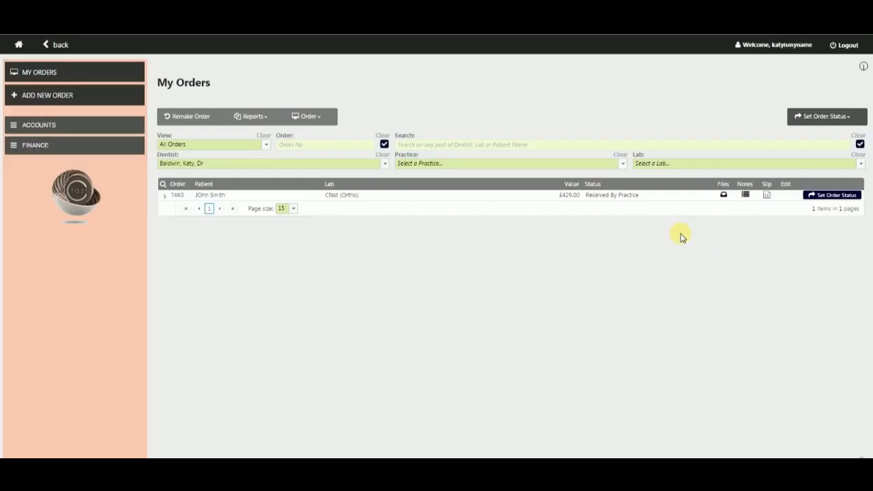
# Bring up the sign-off form for order 7460 and show the Fit score choices
pyautogui.click(832, 194)
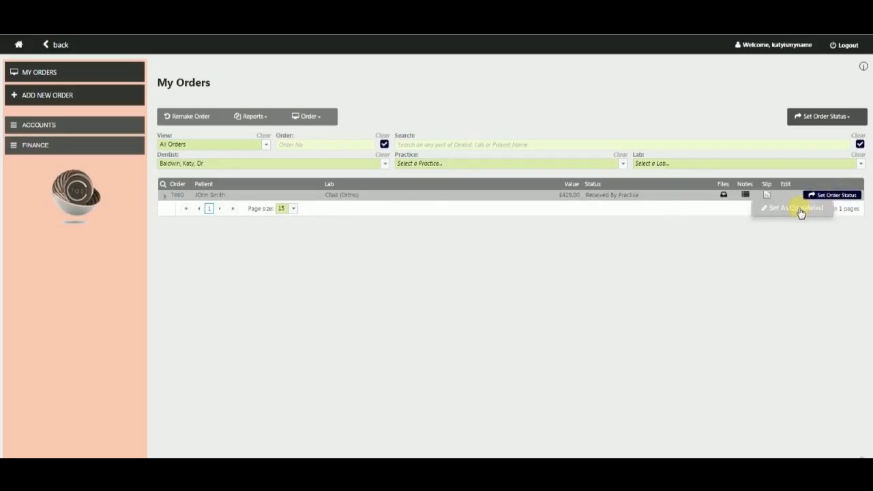
pyautogui.click(794, 207)
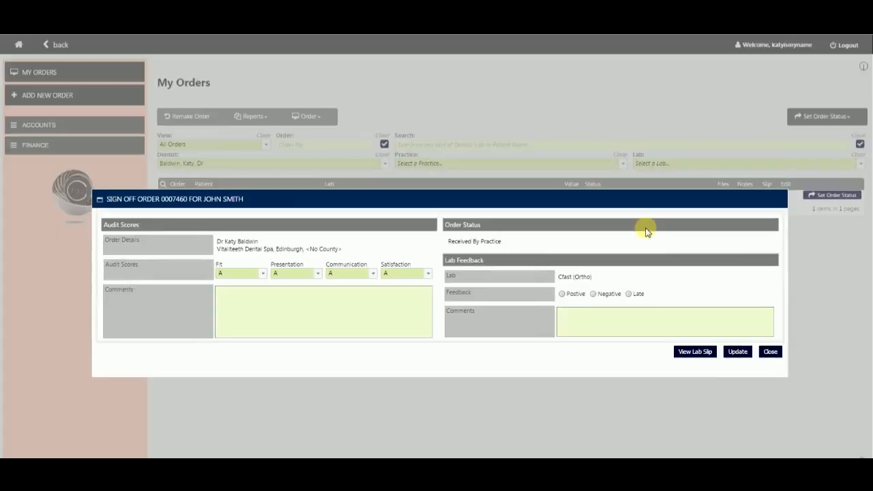
pyautogui.moveTo(289, 238)
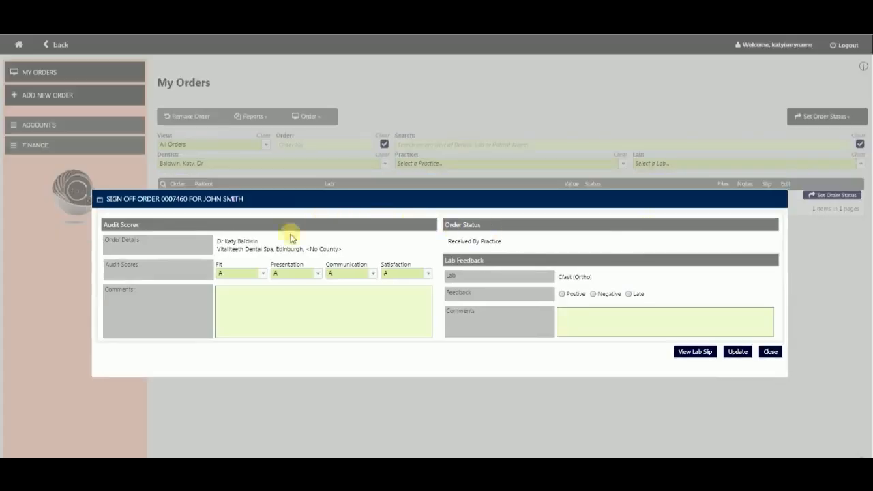
pyautogui.click(262, 273)
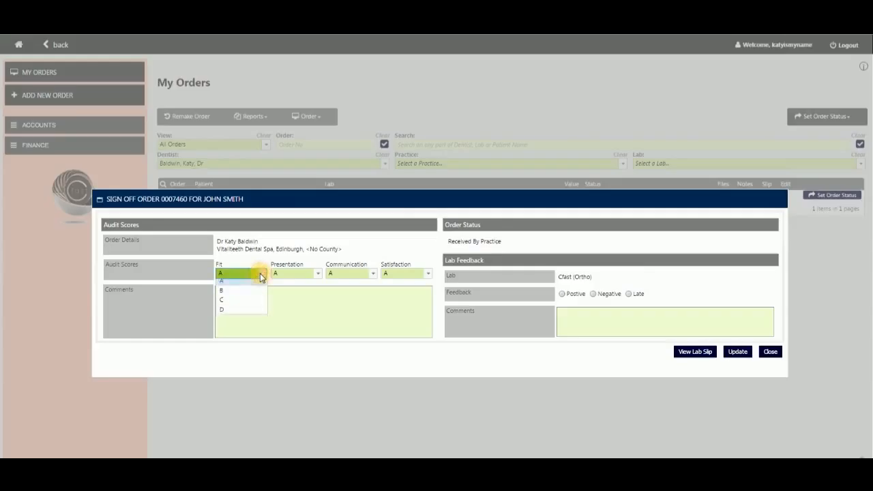